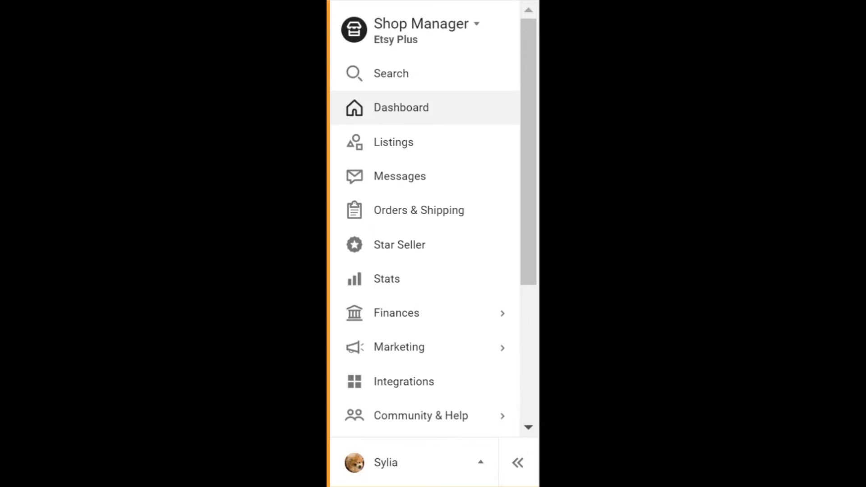
mouse_move(516, 91)
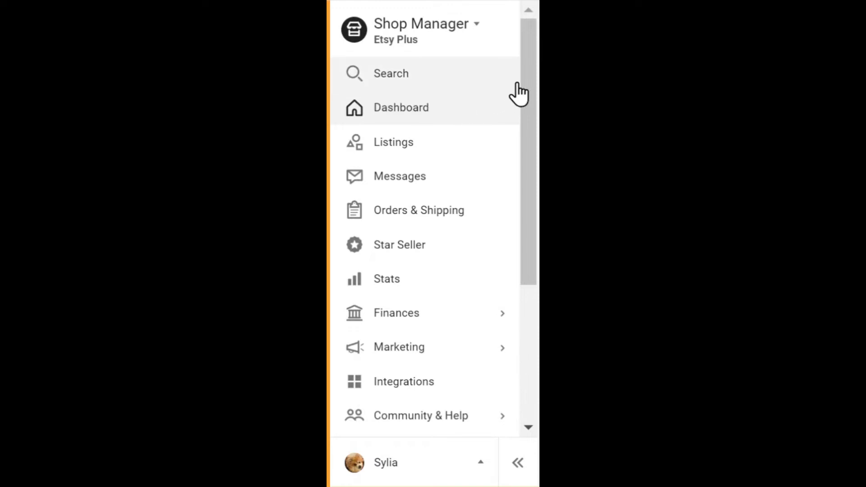
- Go to Settings > Shipping settings, landing on the Shipping profiles with Free US Shipping listed
scroll(down, 3)
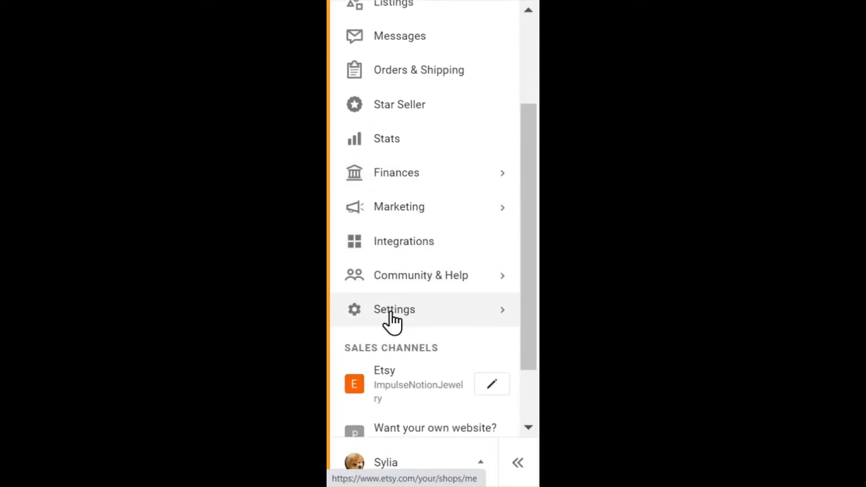
click(394, 309)
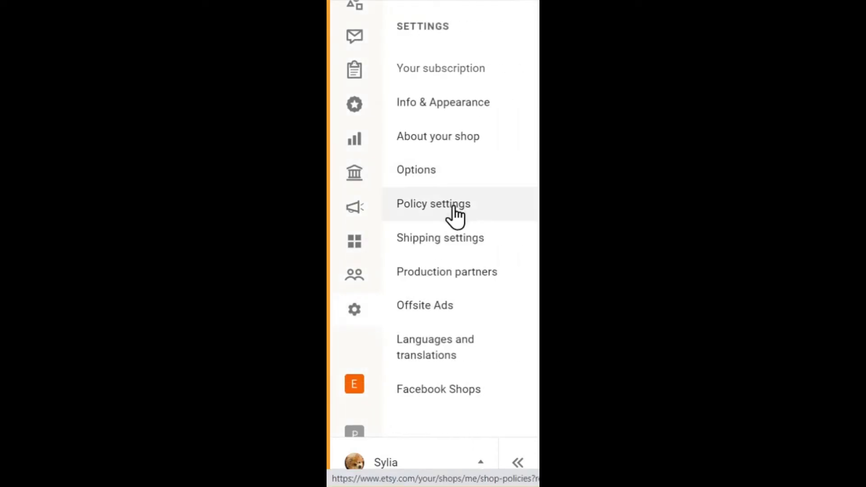
click(440, 237)
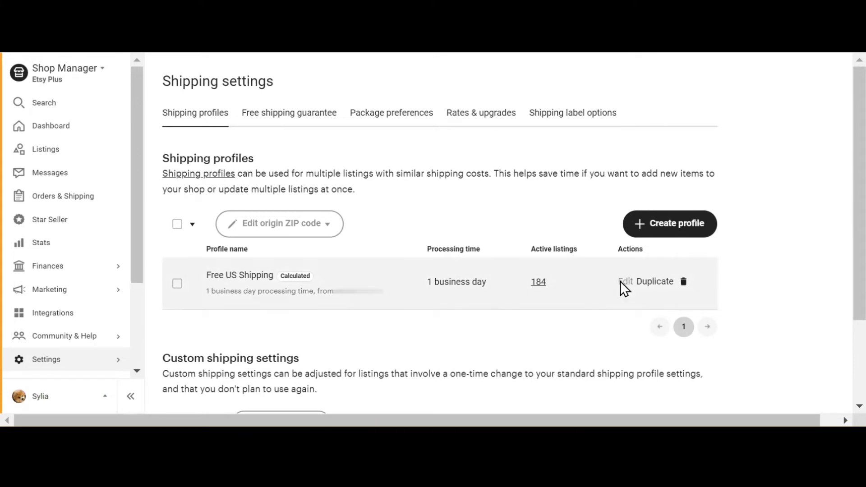
- Edit the Free US Shipping profile to view its name, processing time and destinations
click(624, 282)
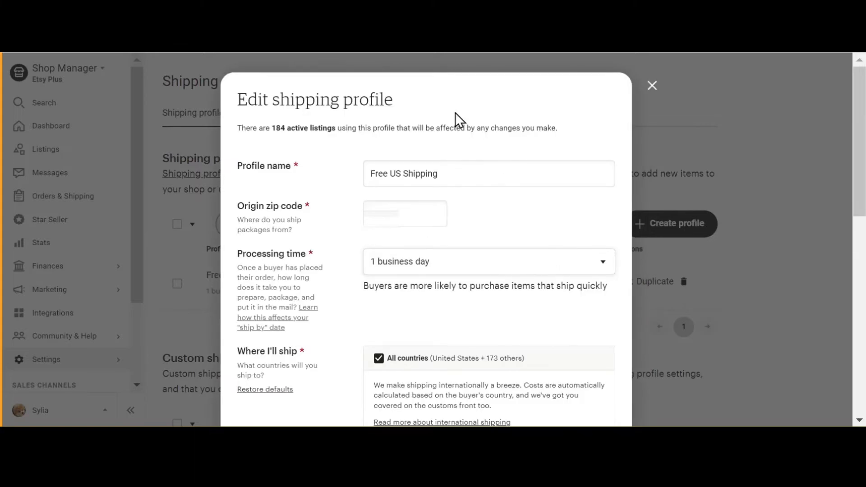
- Under Where I'll ship, expand the Europe region to list its individual countries
scroll(down, 3)
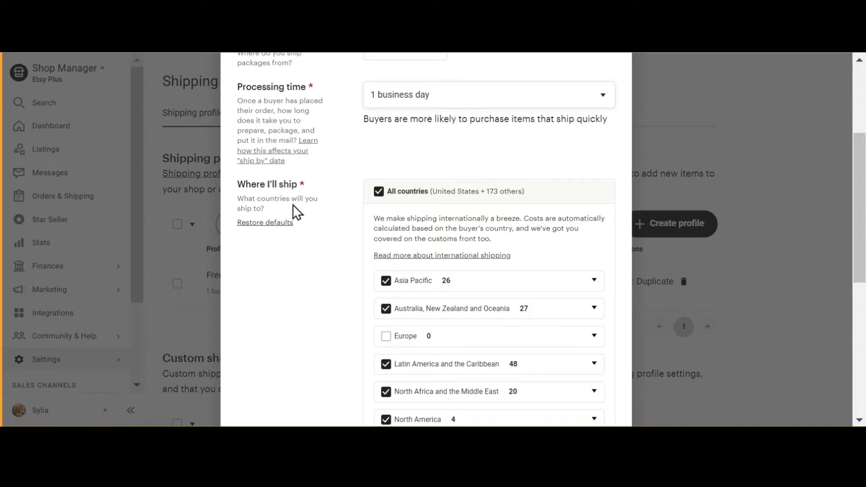
scroll(down, 3)
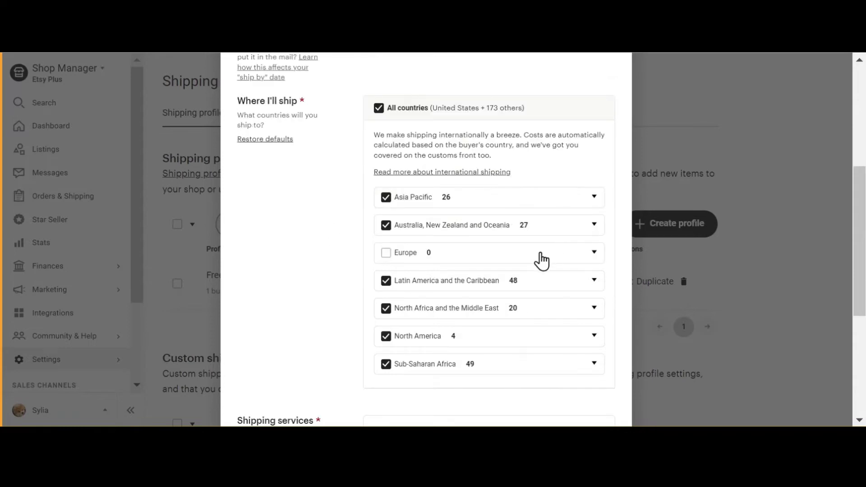
click(594, 253)
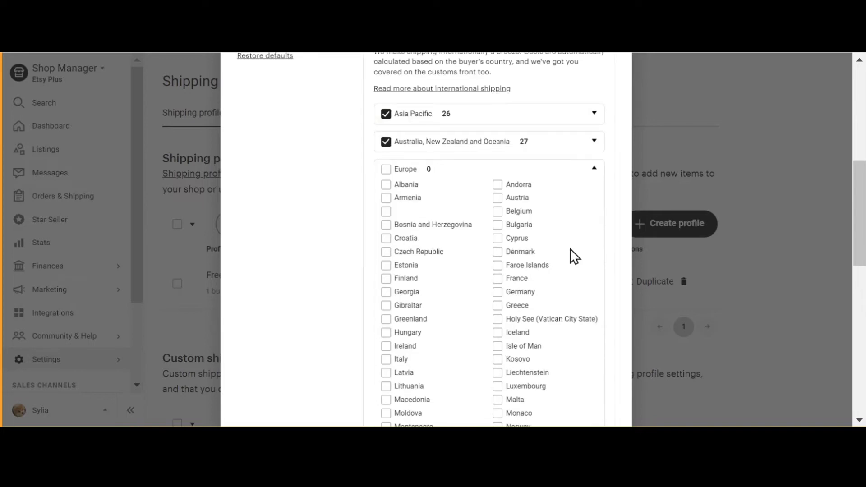
mouse_move(508, 260)
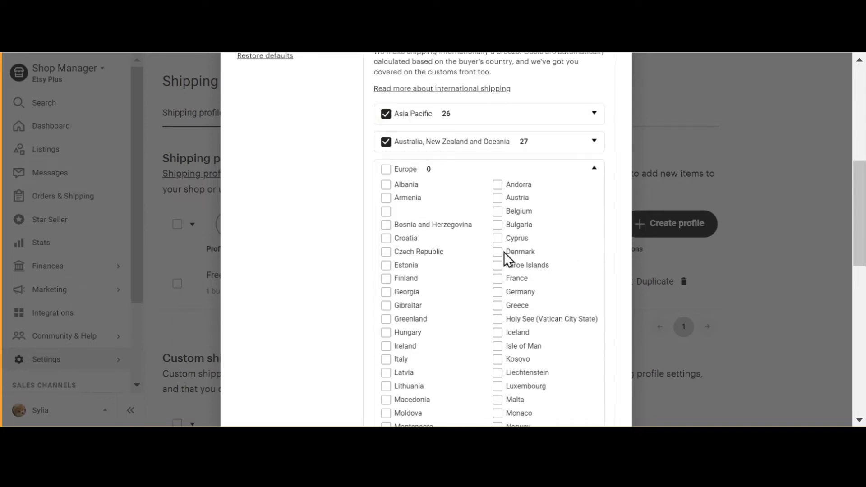
click(497, 251)
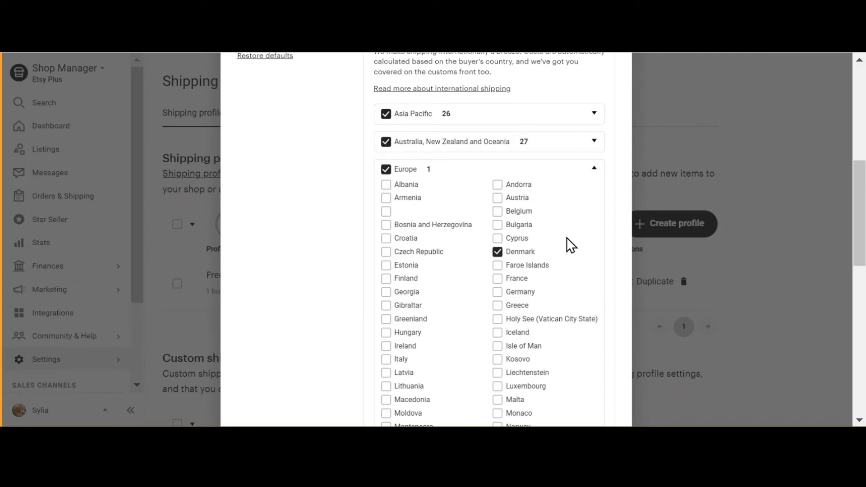
mouse_move(556, 245)
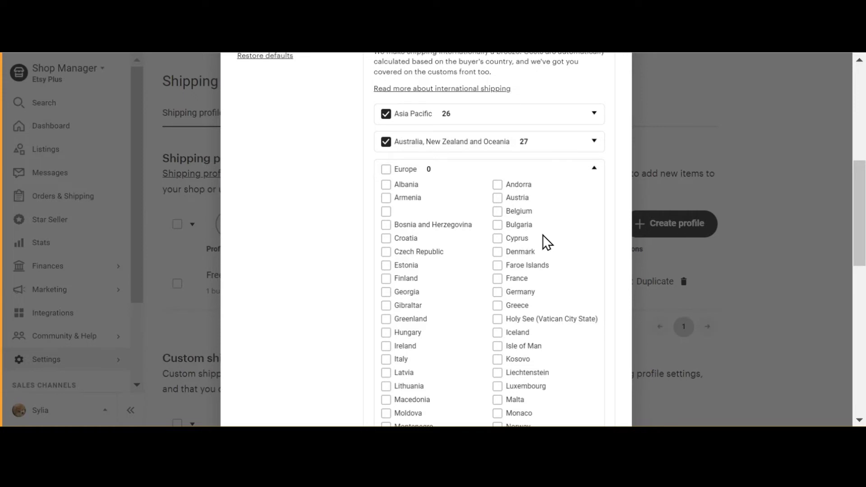
scroll(down, 3)
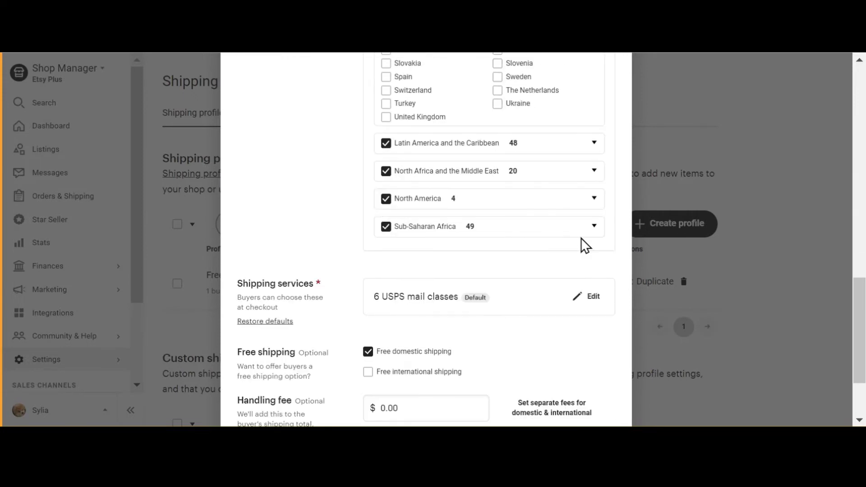
- Save the Free US Shipping profile, applying the changes to its 184 listings
scroll(down, 3)
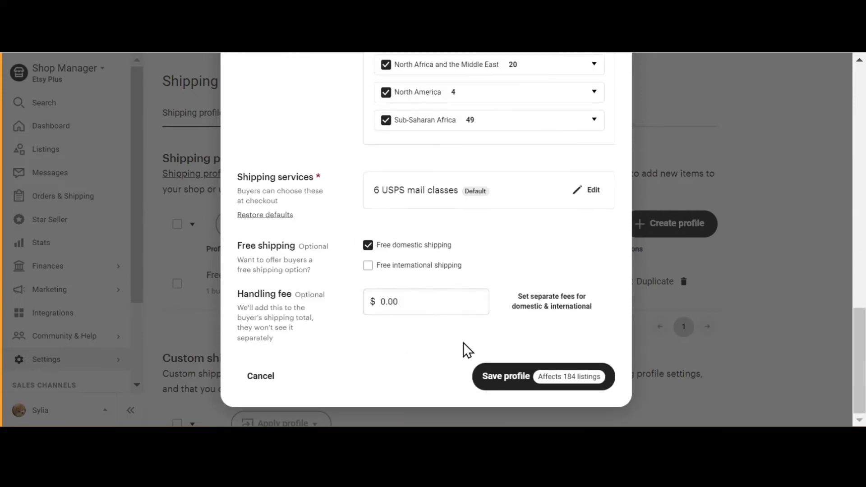
click(504, 376)
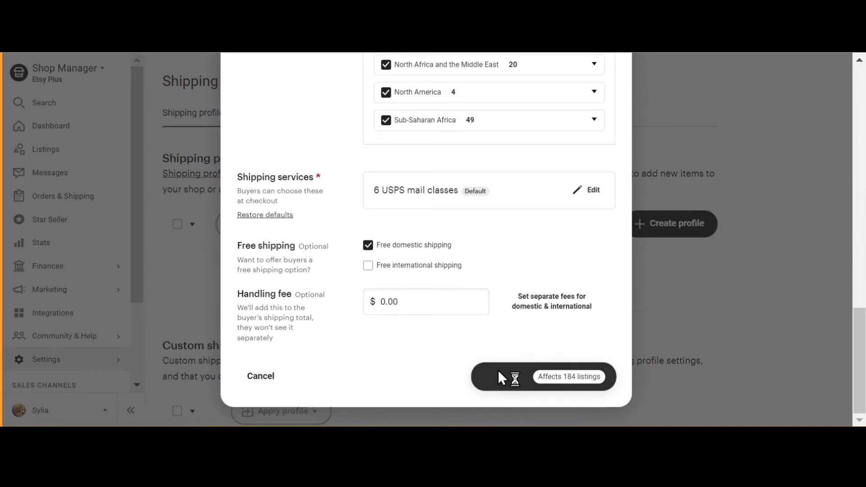